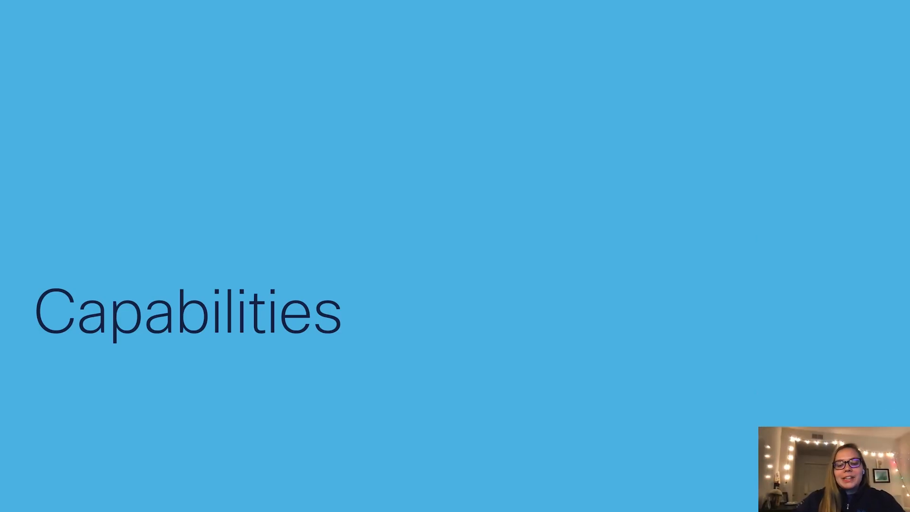
- Advance from the Capabilities section title to slide 12 on enabling NETCONF
key(Right)
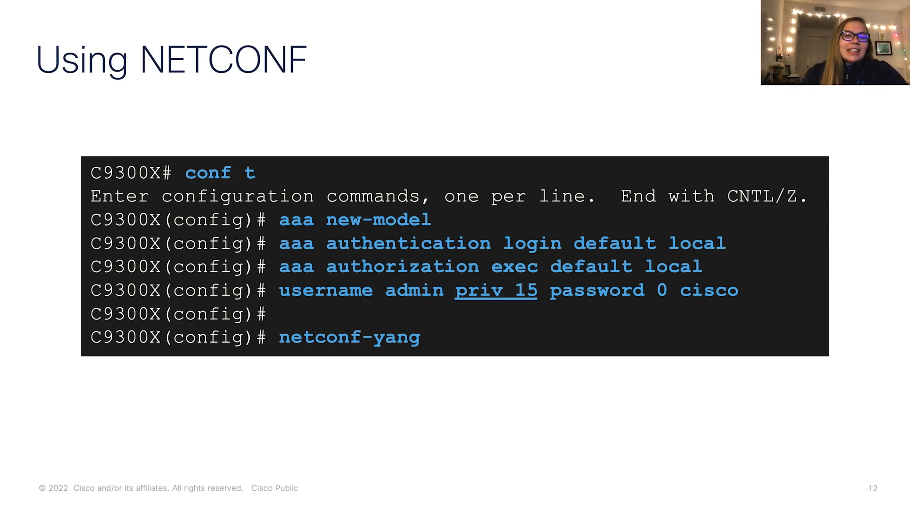
- Advance past the Using NETCONF slide into Cisco YANG Suite's NETCONF page
key(Right)
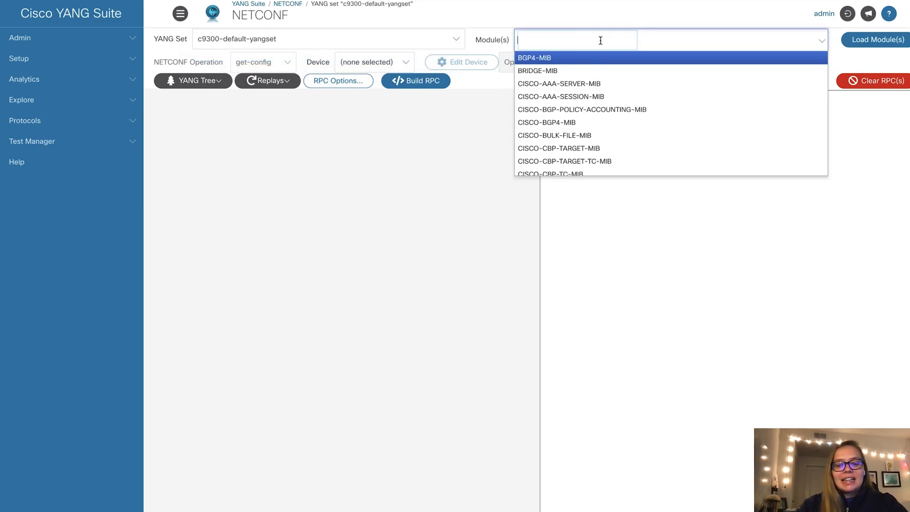
- Find the ietf-yang-push module and load its tree
text(yang-push)
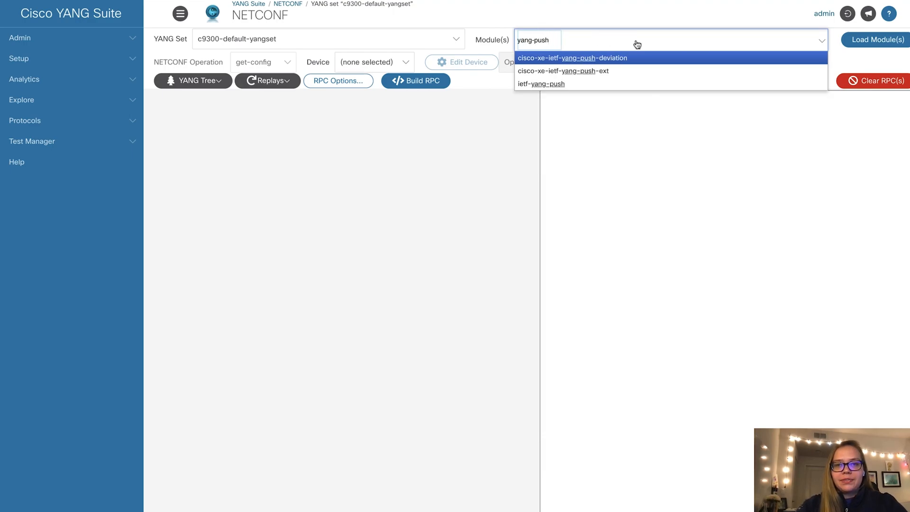
click(541, 83)
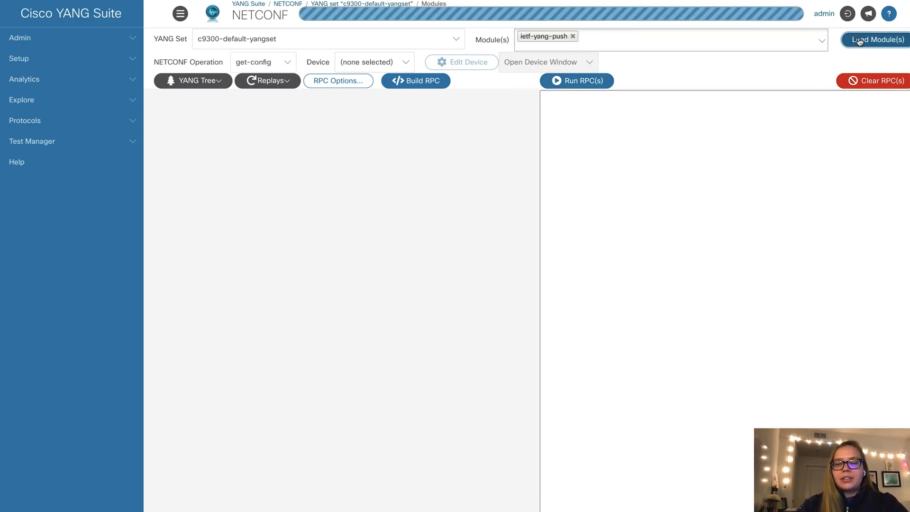
click(876, 39)
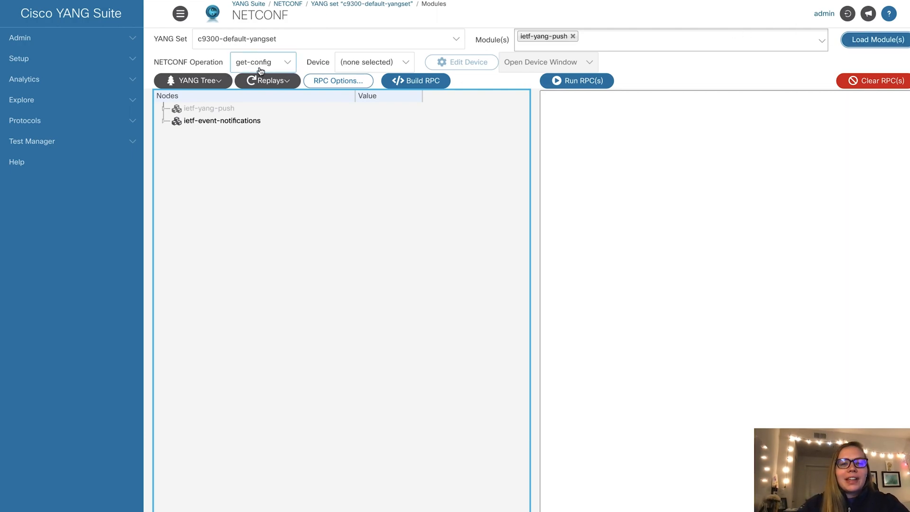
- Choose the other-RPC operation on the C9300 and expand establish-subscription
click(262, 62)
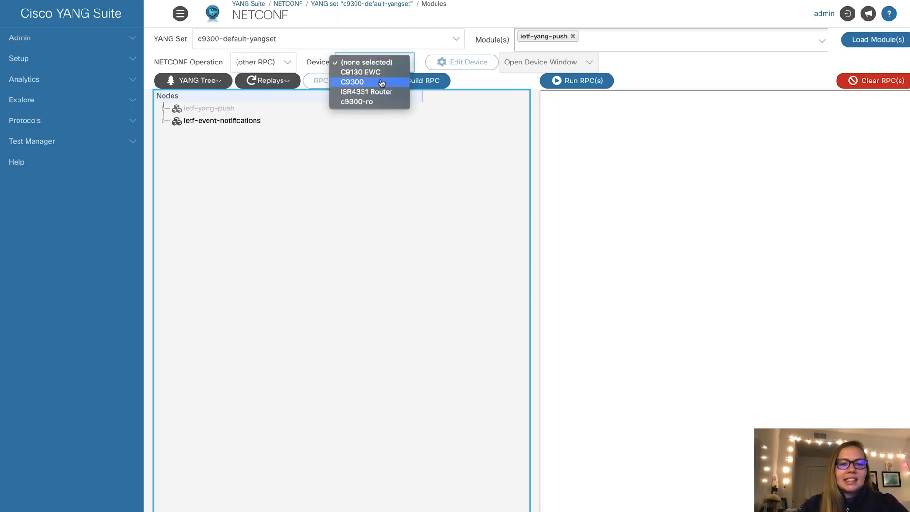
click(352, 81)
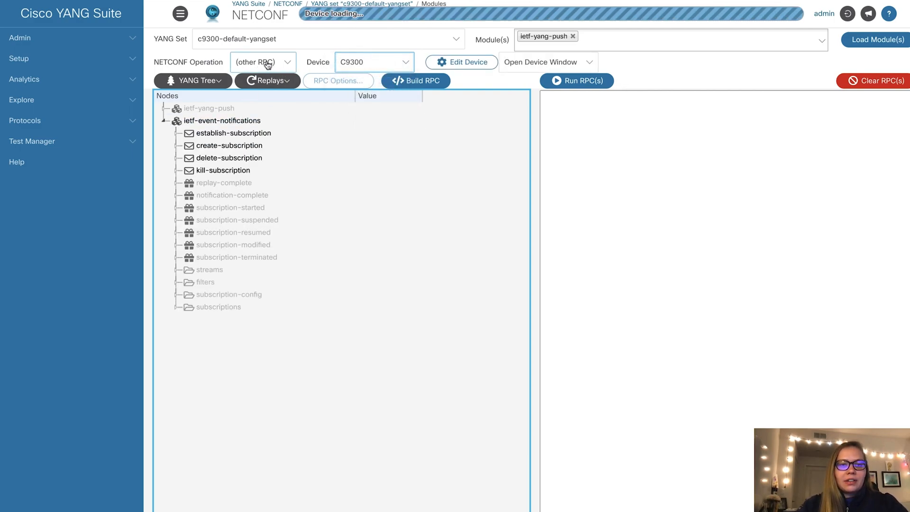
click(233, 132)
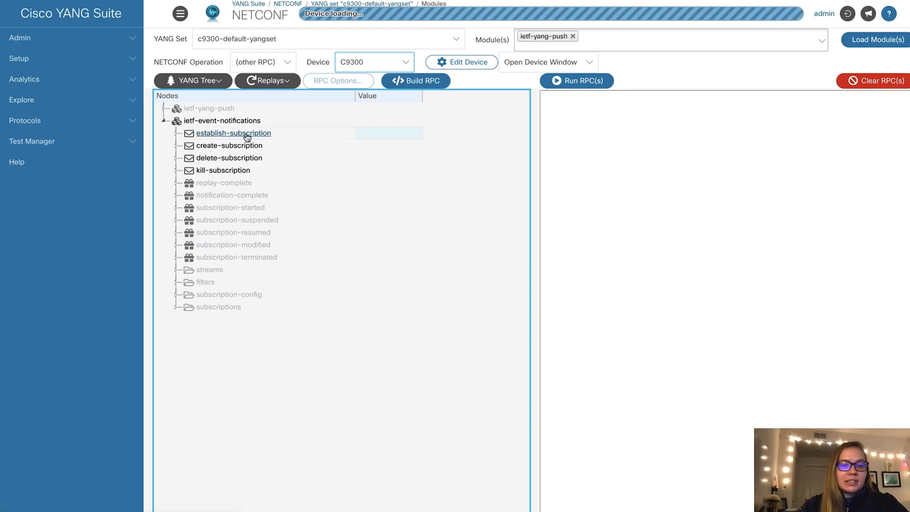
click(233, 133)
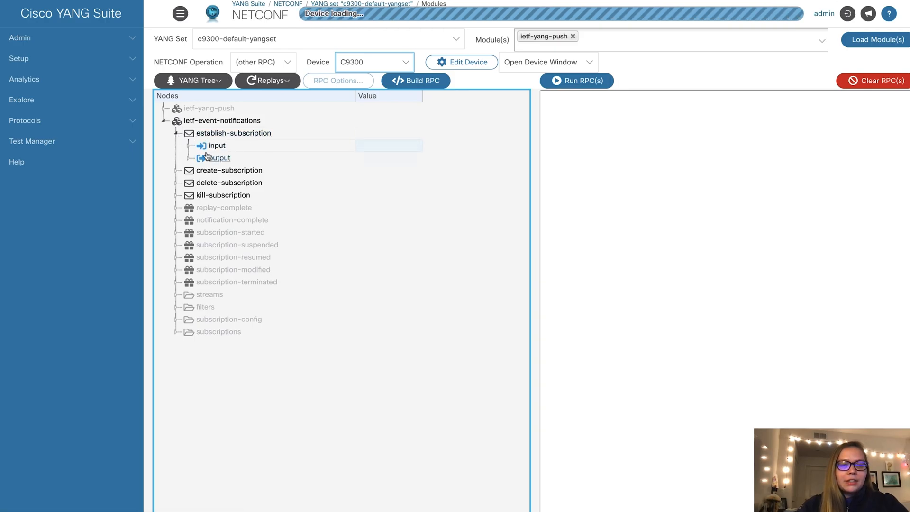
- Set the subscription stream to yp:yang-push and encoding to notif-bis:encode-xml
click(201, 145)
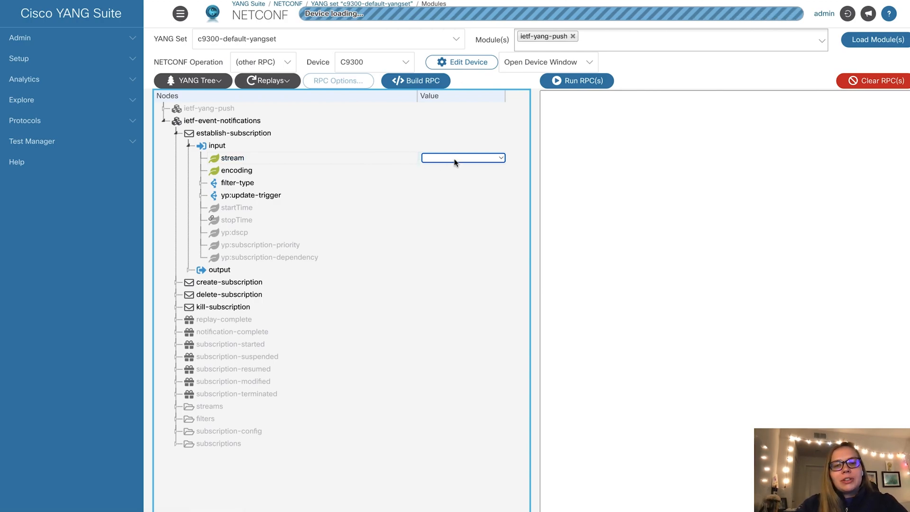
click(463, 158)
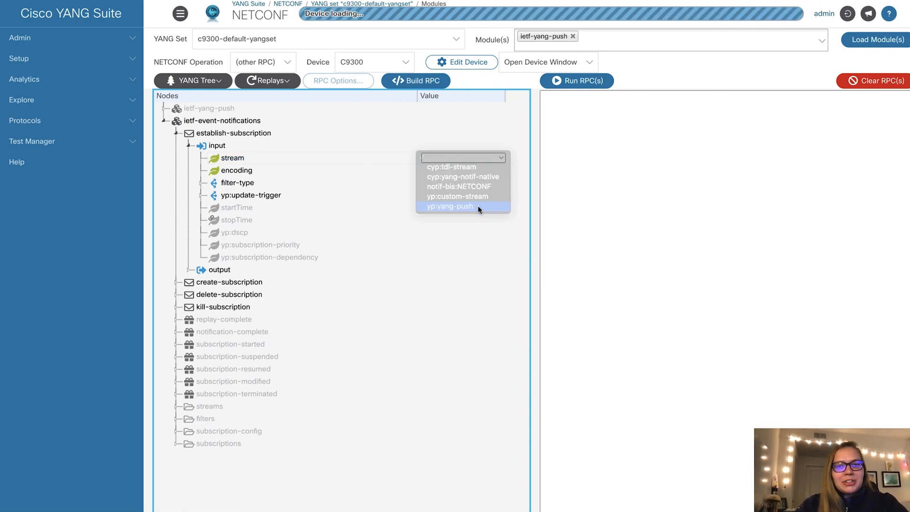
click(450, 206)
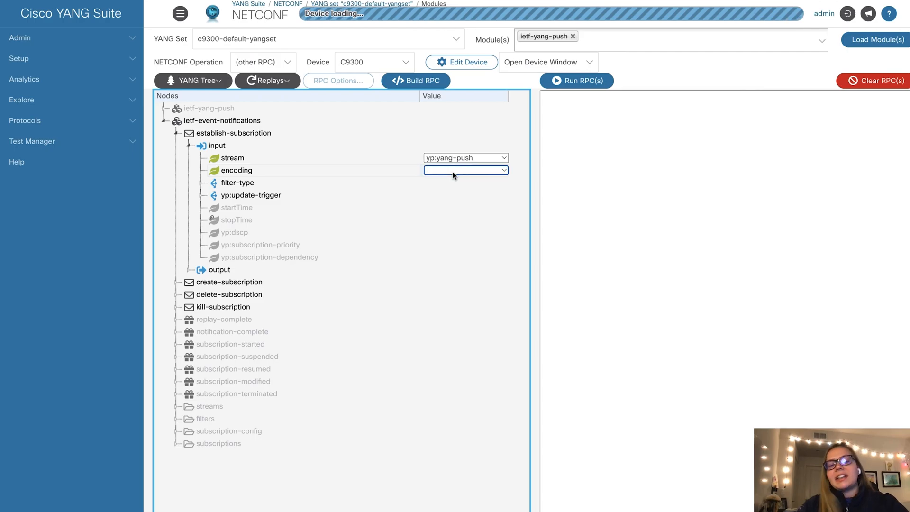
click(465, 170)
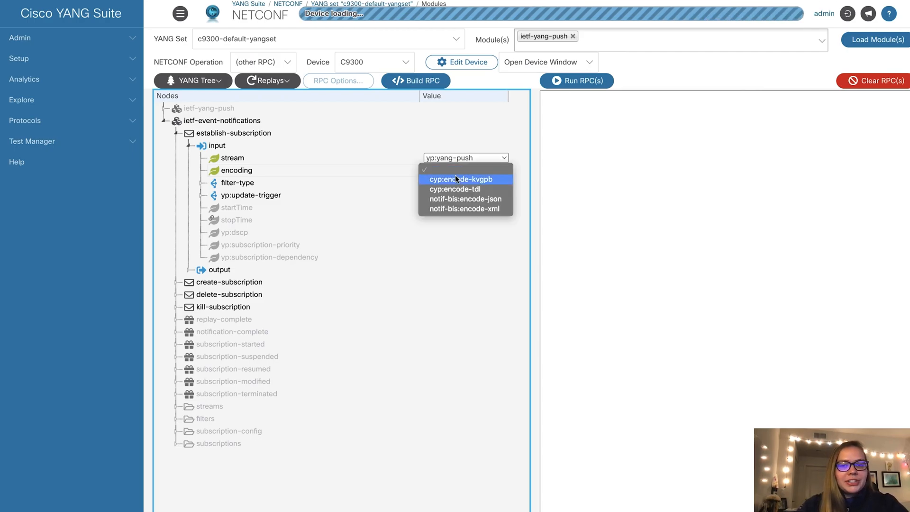
click(466, 209)
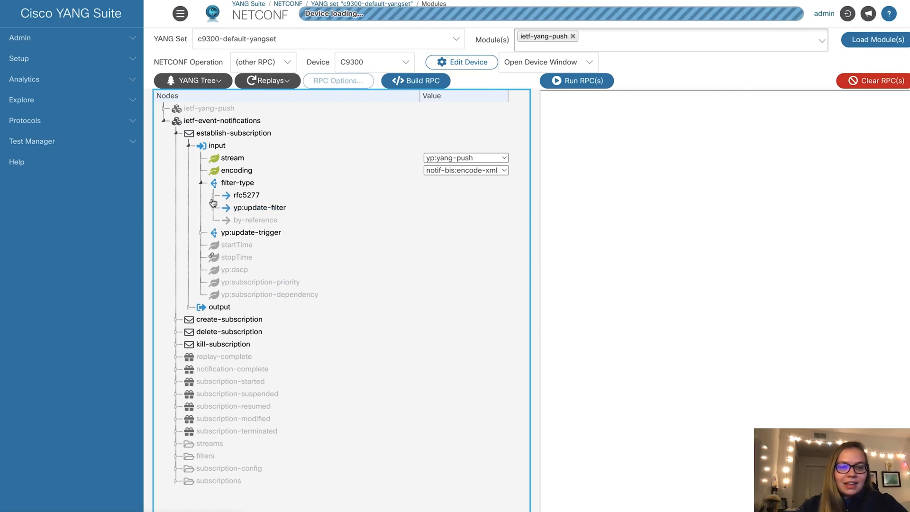
- Add a yp:xpath filter for process-cpu-ios-xe-oper five-second CPU utilization
click(214, 208)
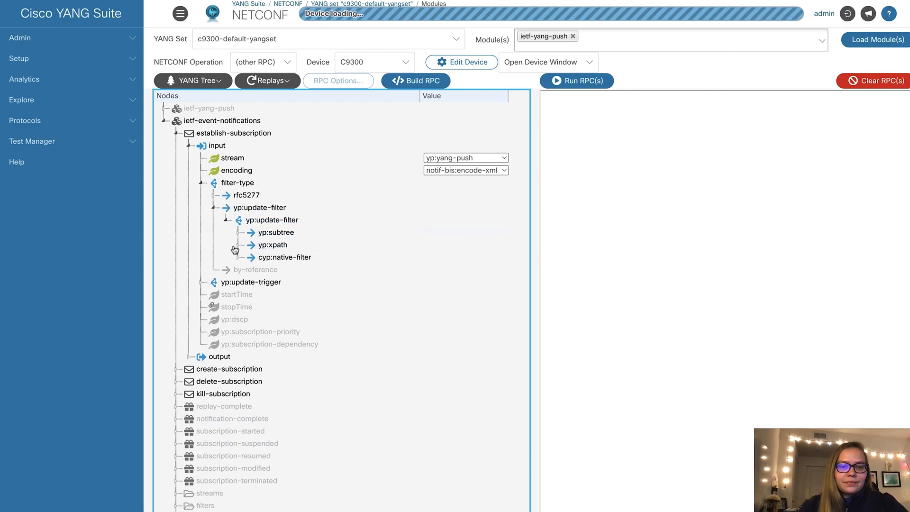
click(273, 245)
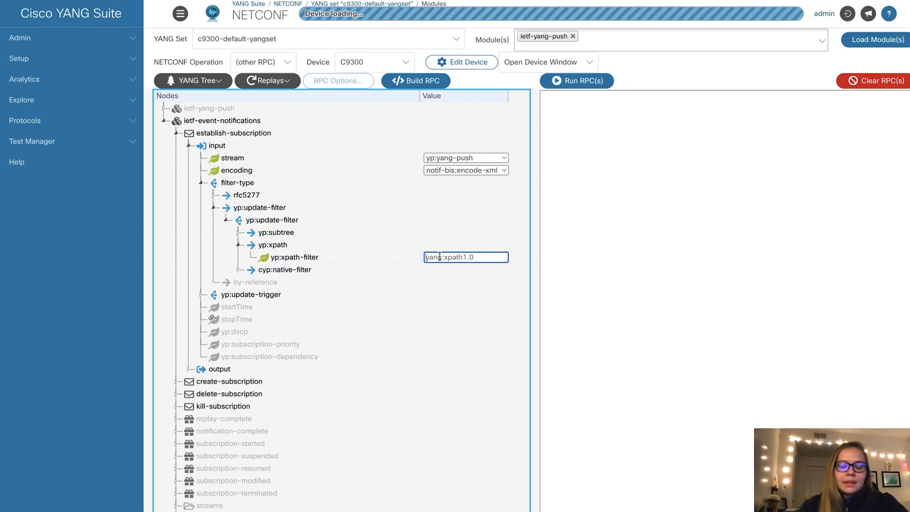
text(-utilization/five-seconds)
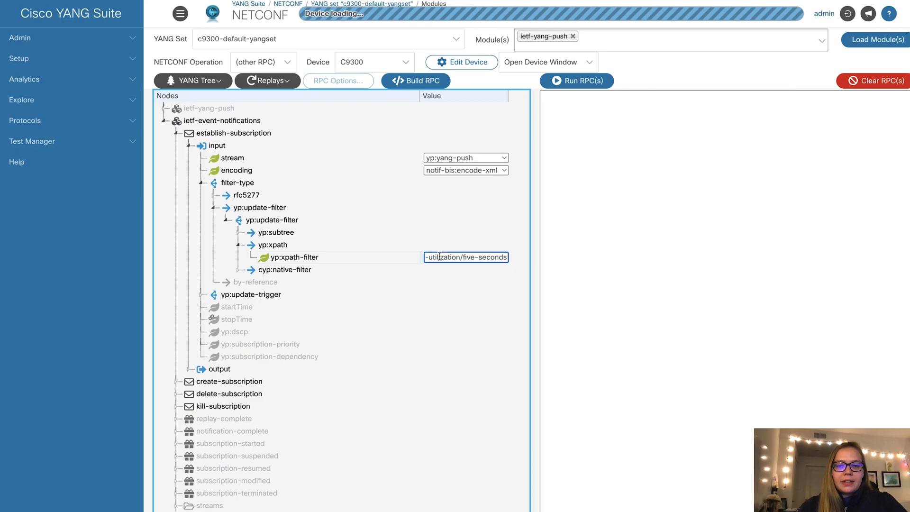
text(/process-cpu-ios-xe-oper)
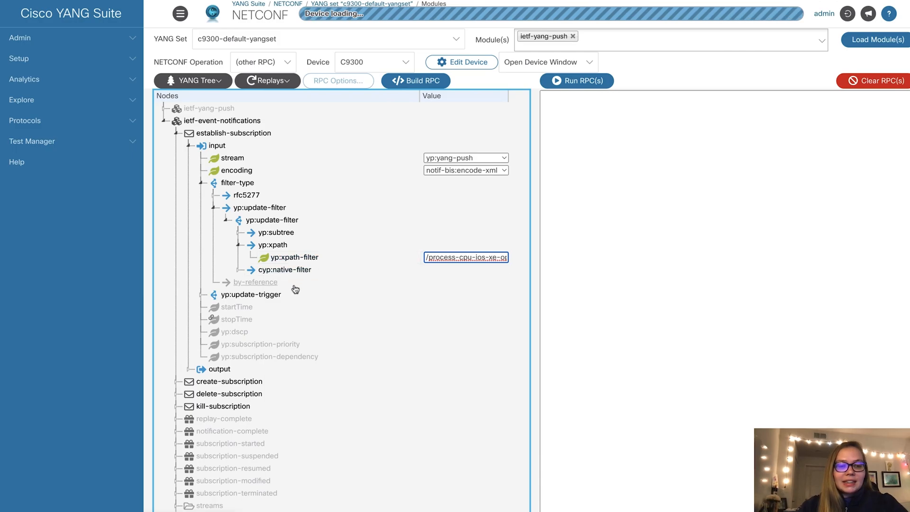
- Set the yp:periodic update trigger period to 1000
click(251, 294)
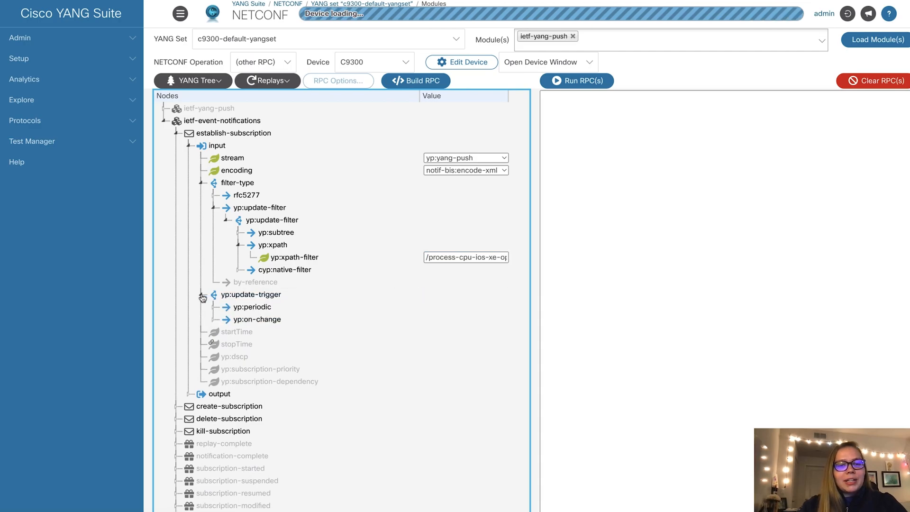
click(223, 307)
text(1)
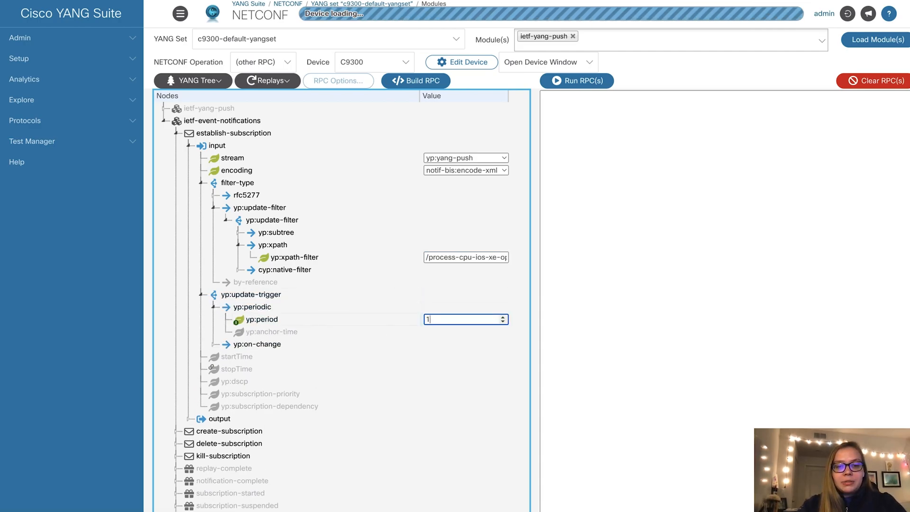
text(000)
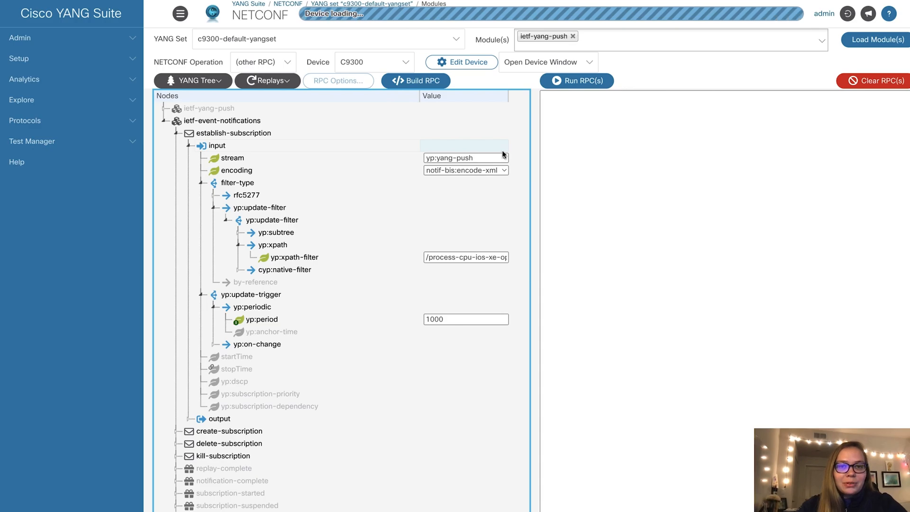
click(416, 81)
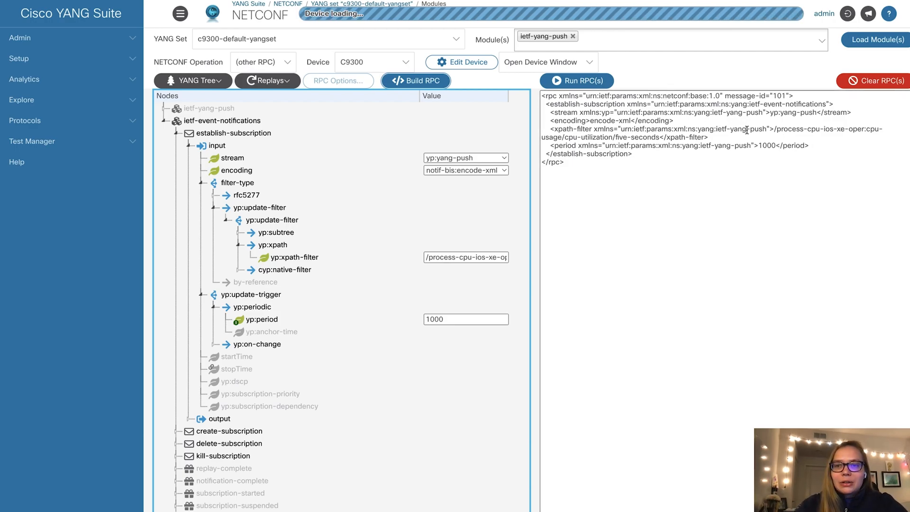
- Review the generated RPC XML, highlighting the stream and xpath-filter elements
double_click(794, 112)
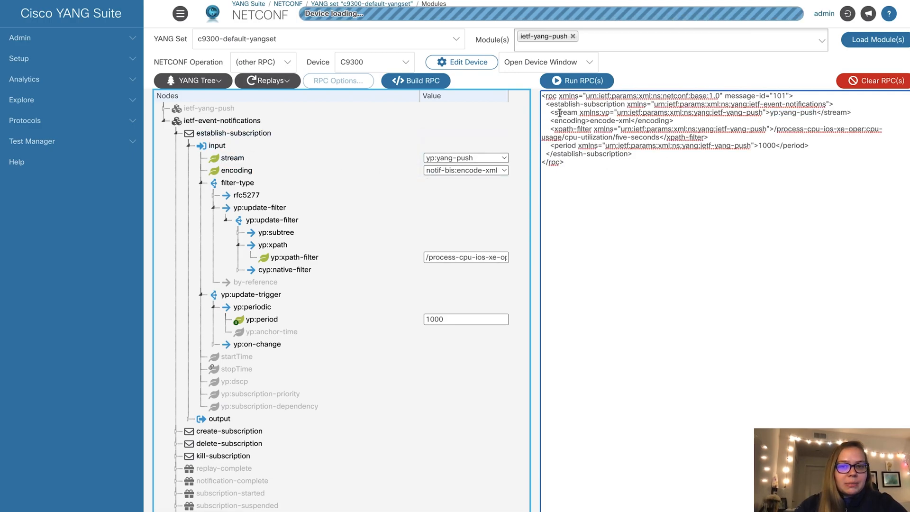
double_click(571, 120)
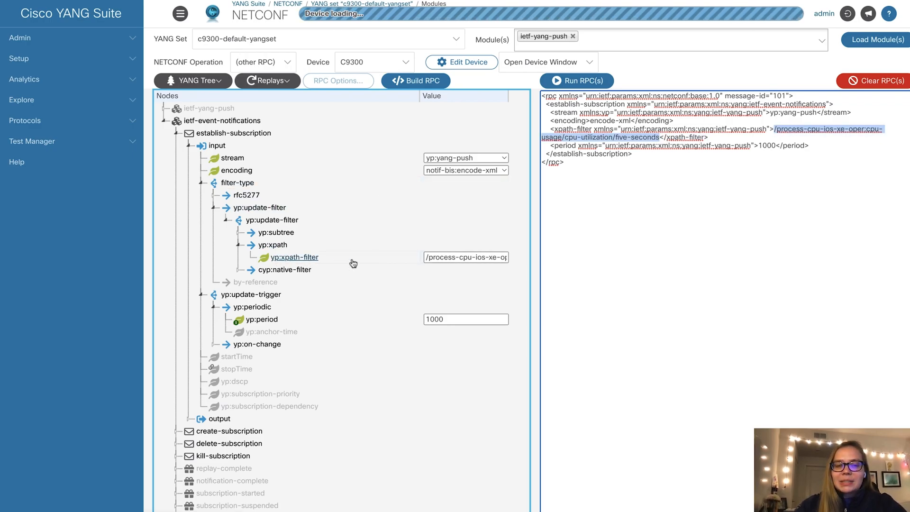
click(466, 257)
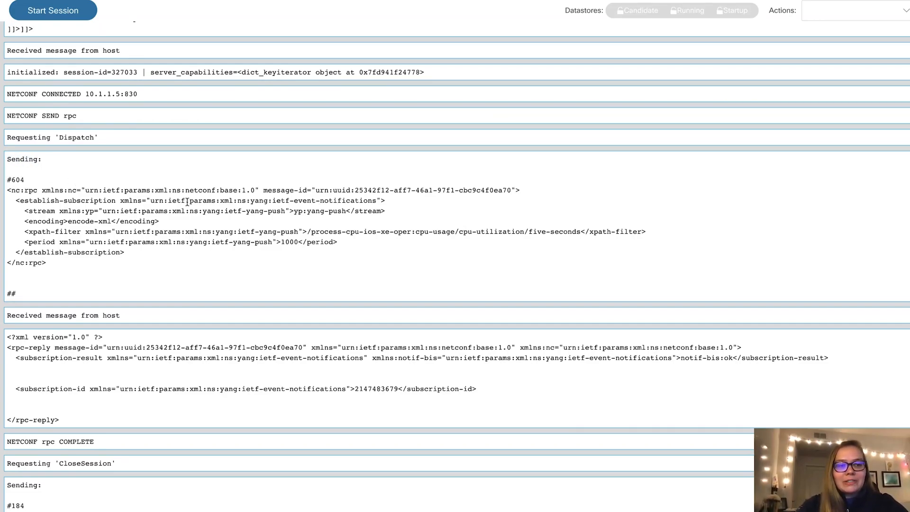
- Inspect the reply log for subscription-result ok, the subscription id, and the push-update
drag(7, 190, 46, 262)
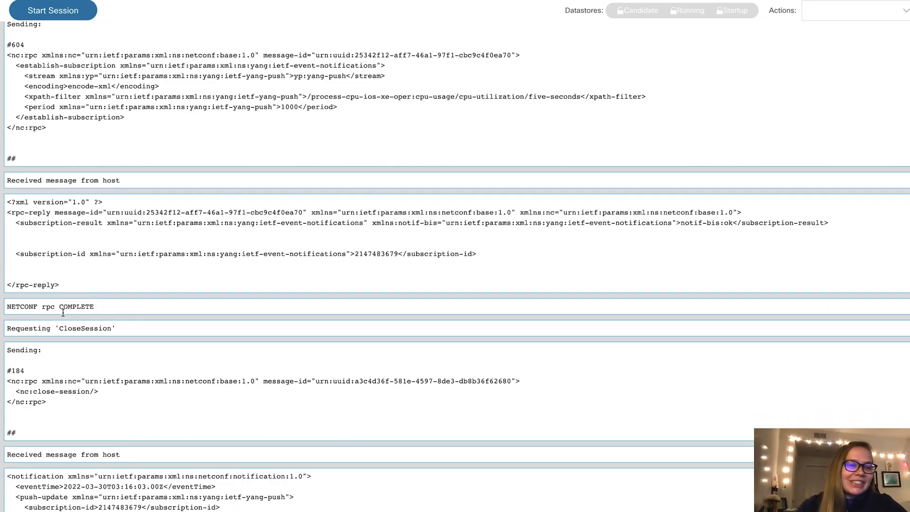
mouse_move(98, 271)
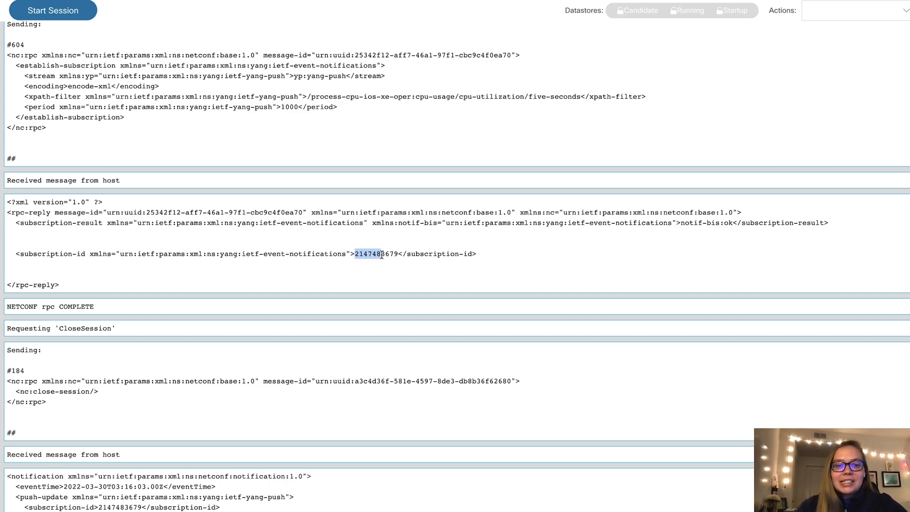
double_click(380, 253)
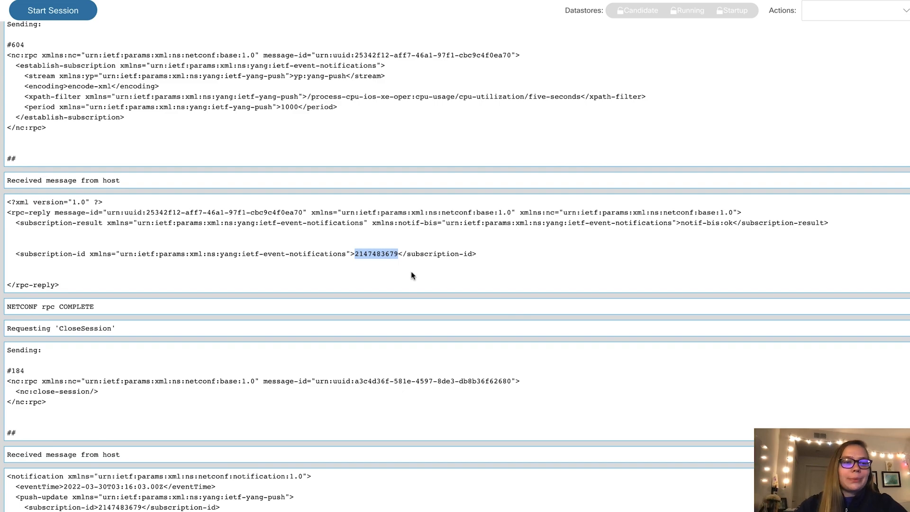
scroll(down, 3)
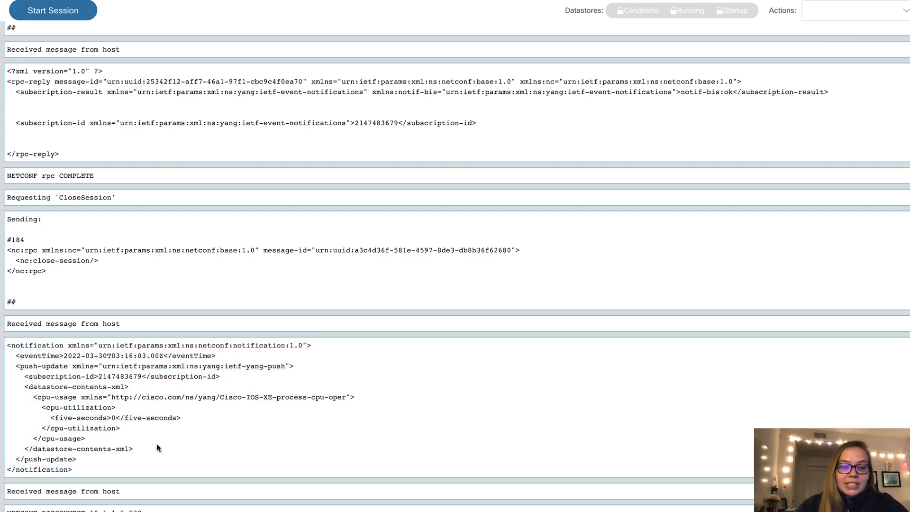
double_click(78, 407)
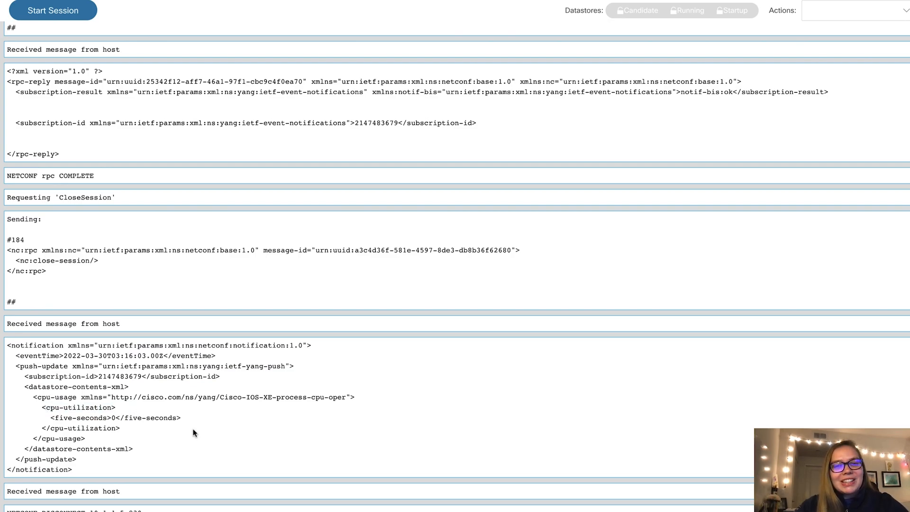
mouse_move(236, 207)
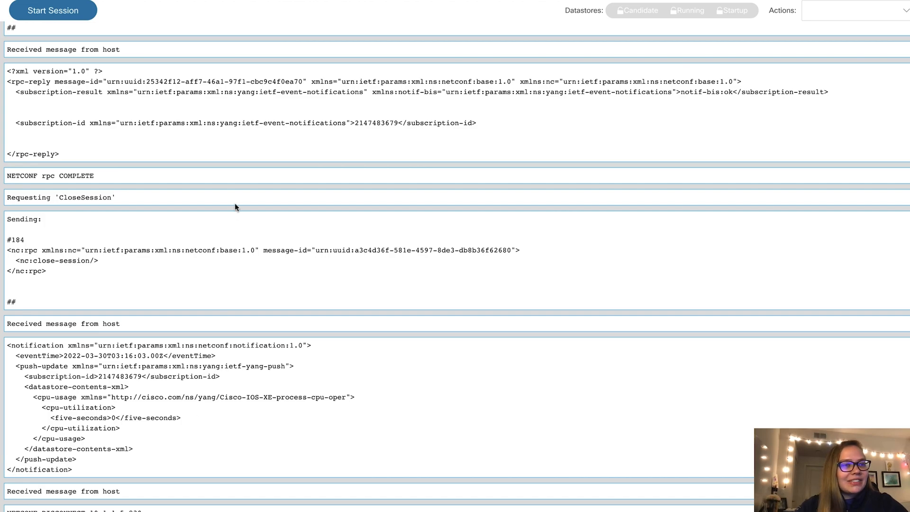
mouse_move(234, 228)
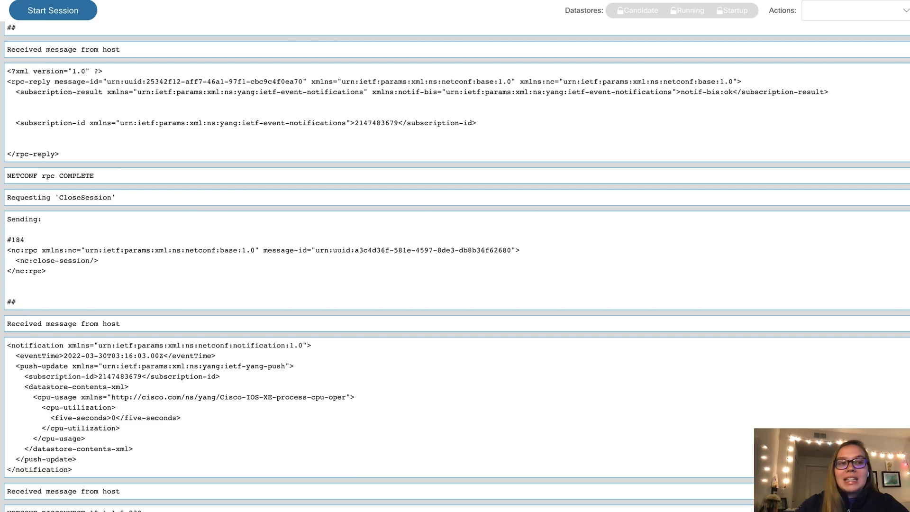
- Start a persistent NETCONF session with the C9300 switch
click(52, 10)
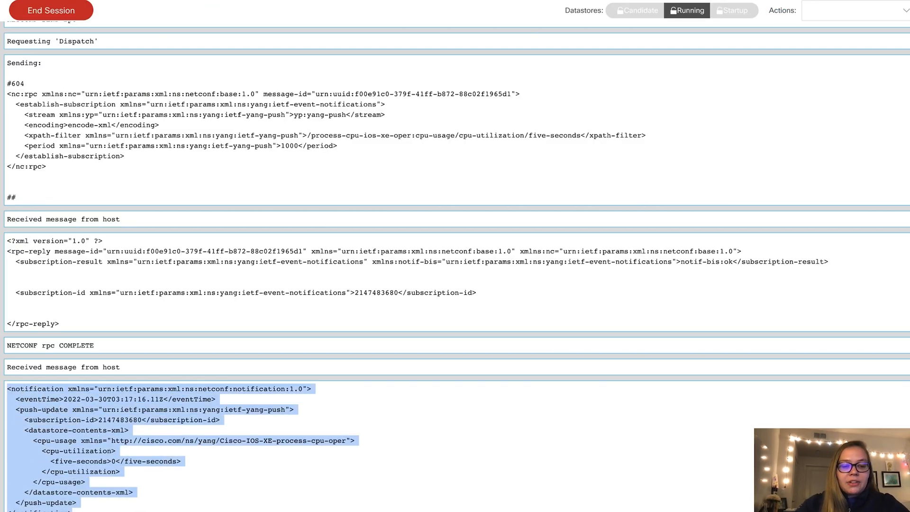
mouse_move(703, 443)
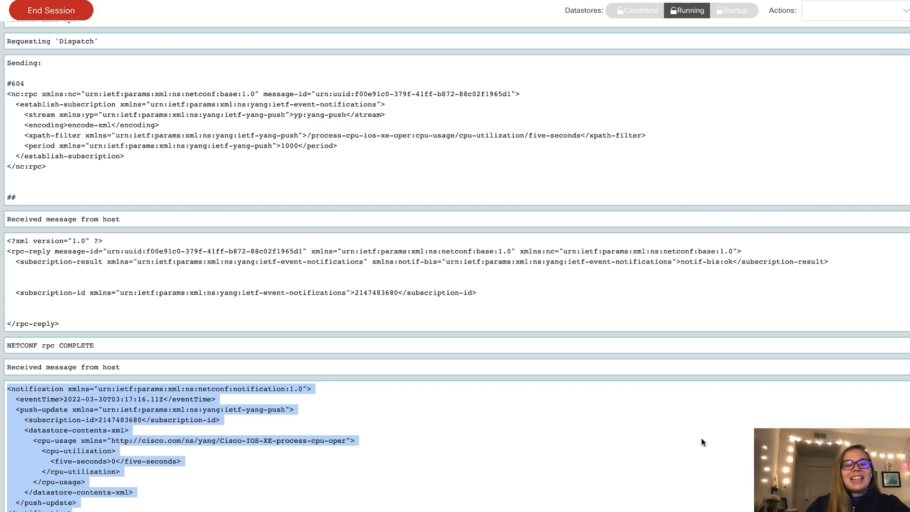